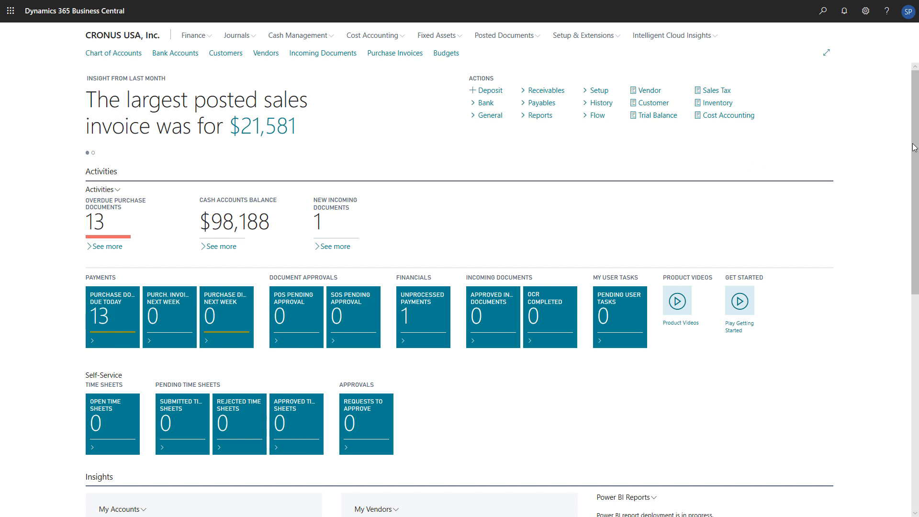
Switch the Business Assistance chart from Cash Flow to Income & Expense via Select Chart
scroll("down", 3)
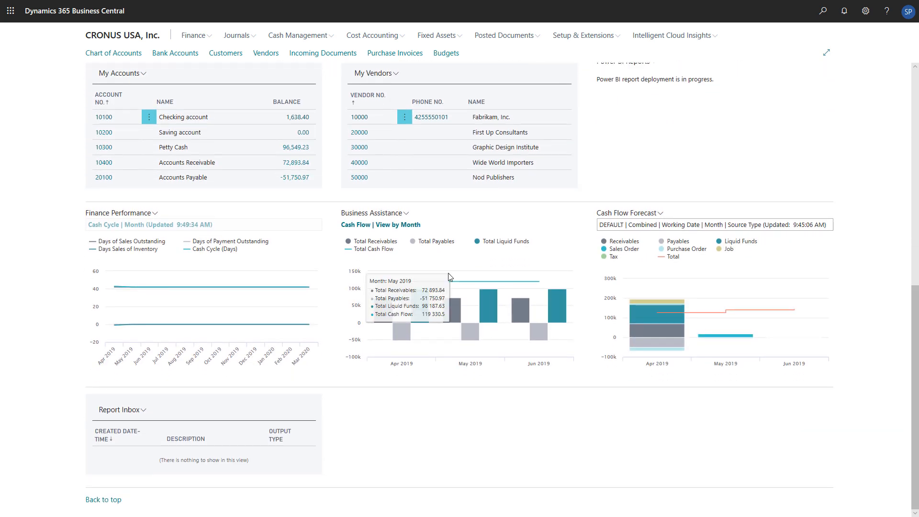
left_click(404, 213)
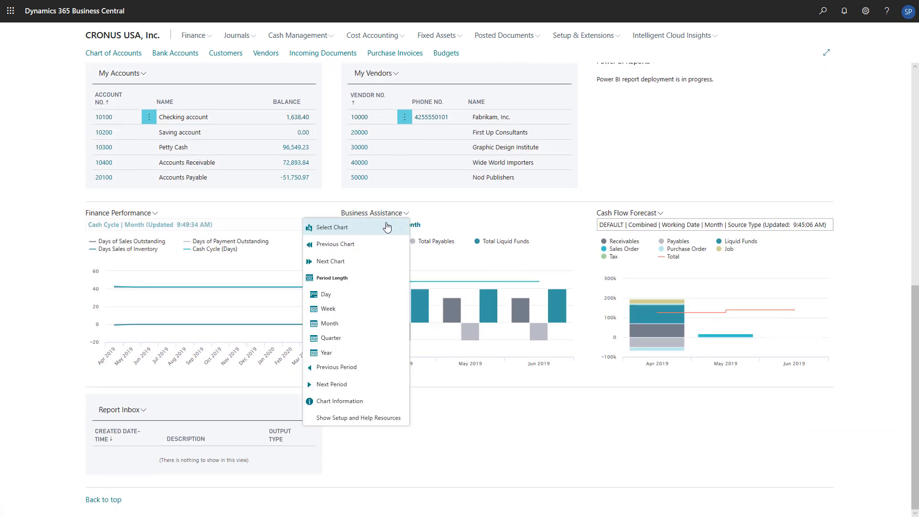
left_click(332, 227)
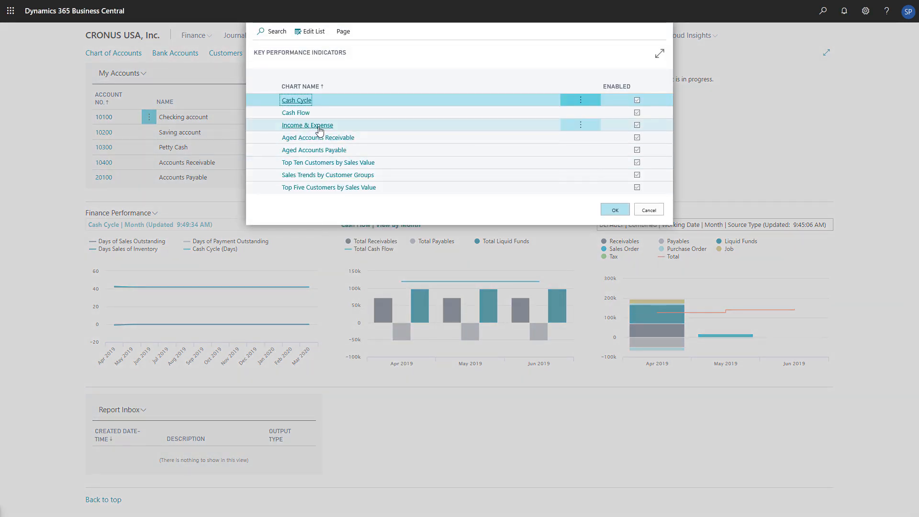
left_click(615, 210)
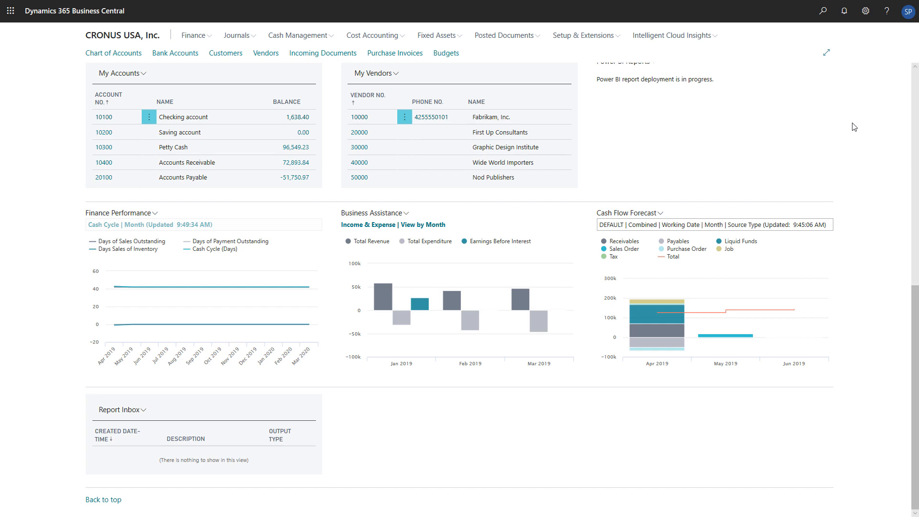
Search 'Account schedule' in Tell Me and open the Account Schedules list
type("Ac")
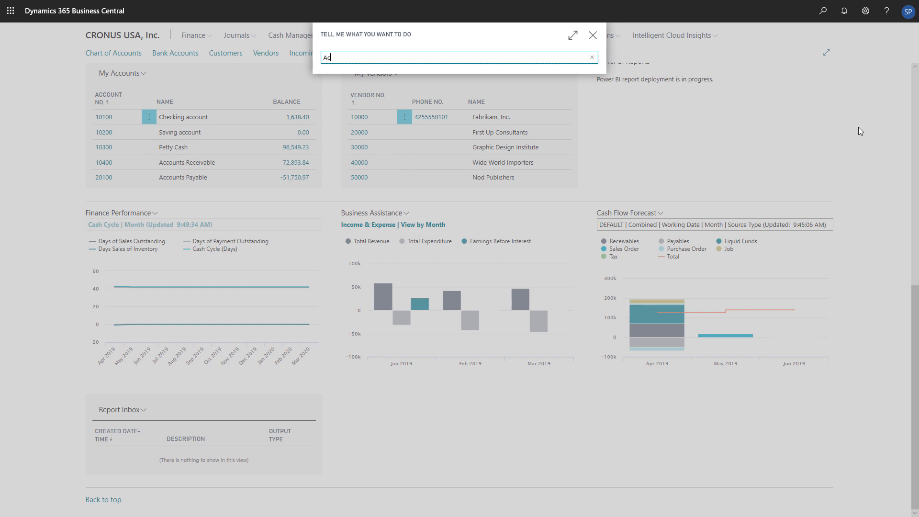
type("Account schedules")
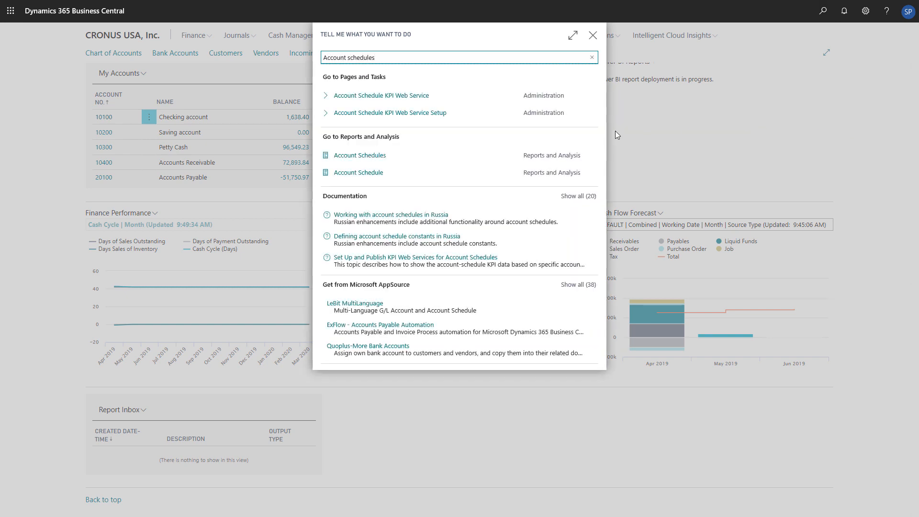
left_click(358, 155)
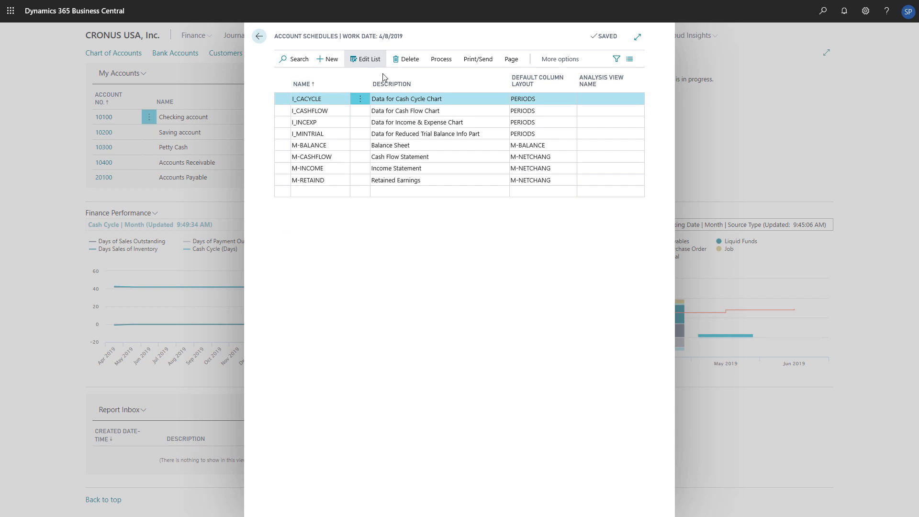
Open the I_CACYCLE schedule lines for editing and widen the page
left_click(441, 58)
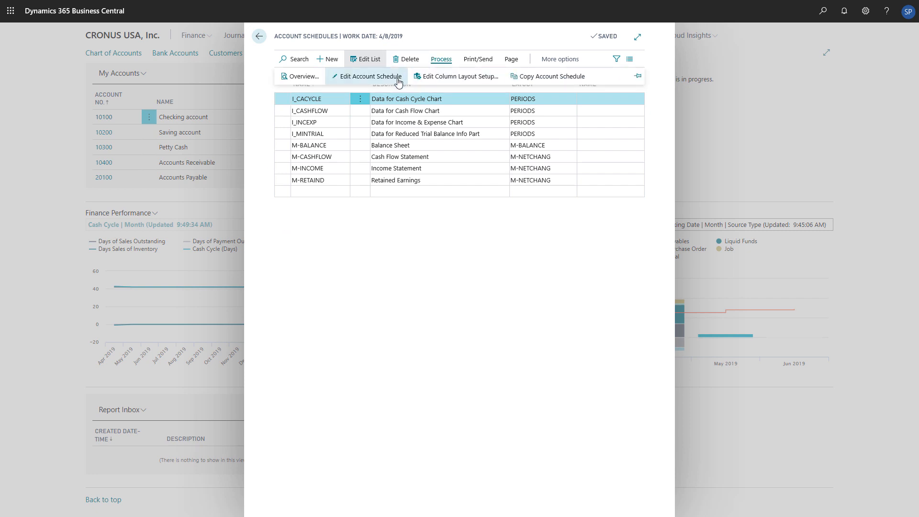
left_click(369, 77)
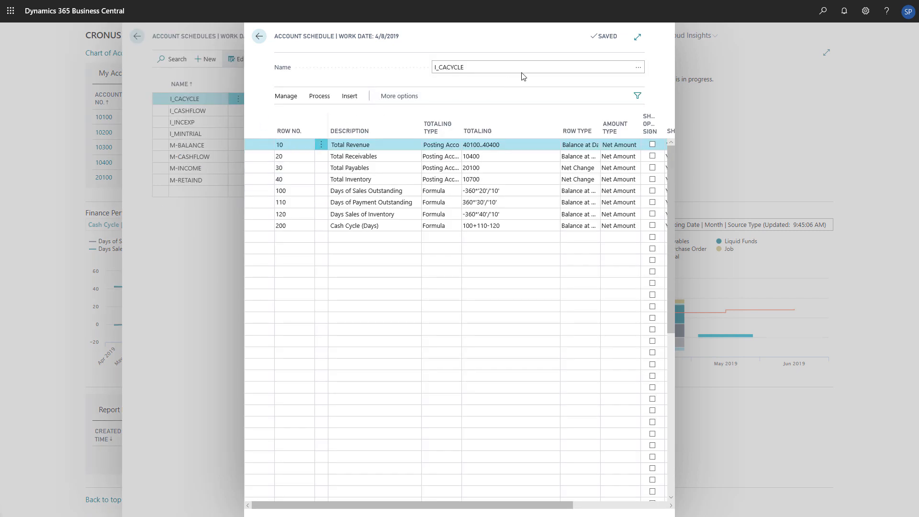
left_click(637, 36)
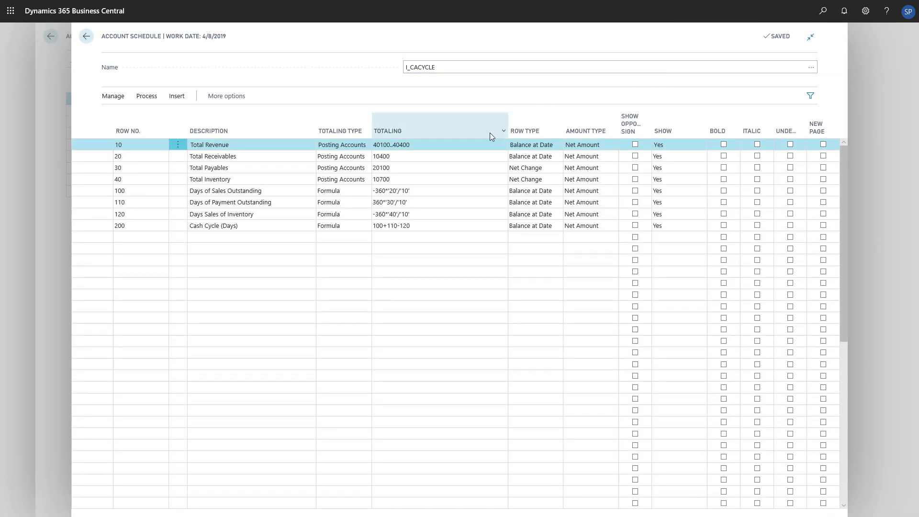
Look up the G/L accounts behind the Total Revenue totaling range on row 10 and browse them
left_click(434, 145)
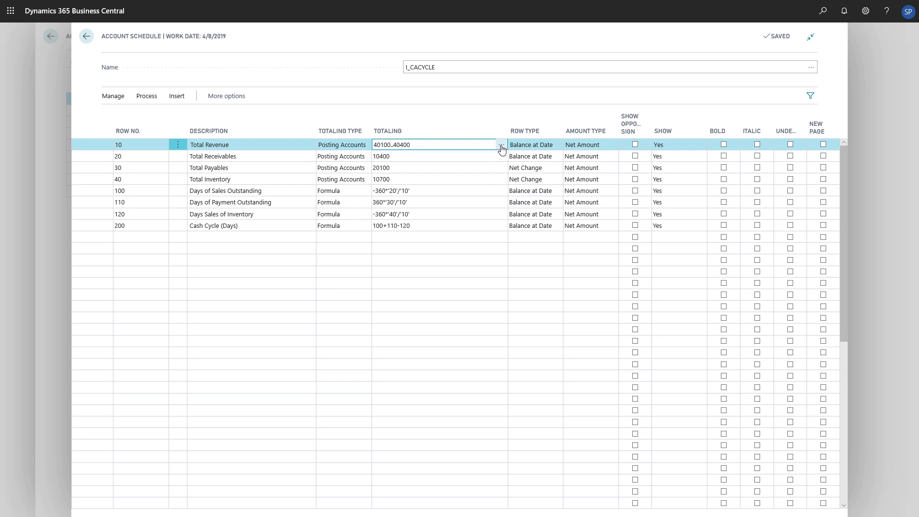
left_click(501, 145)
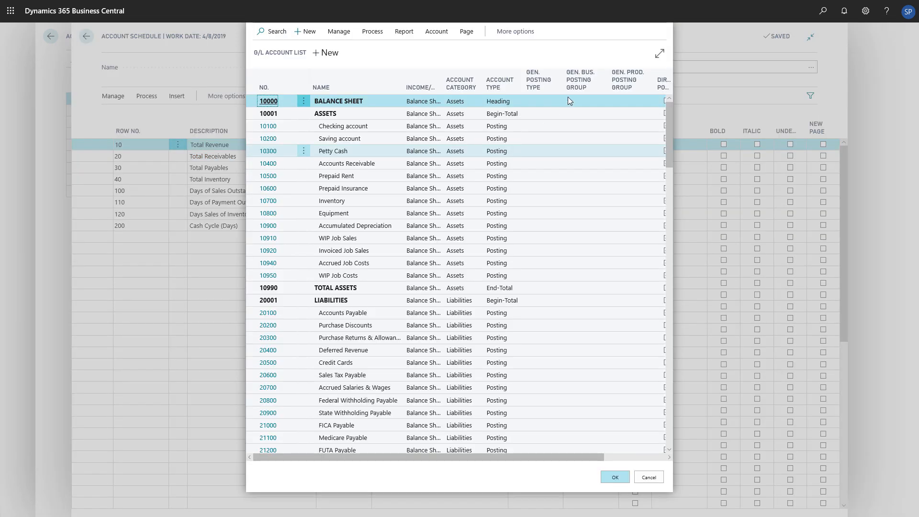
left_click(659, 53)
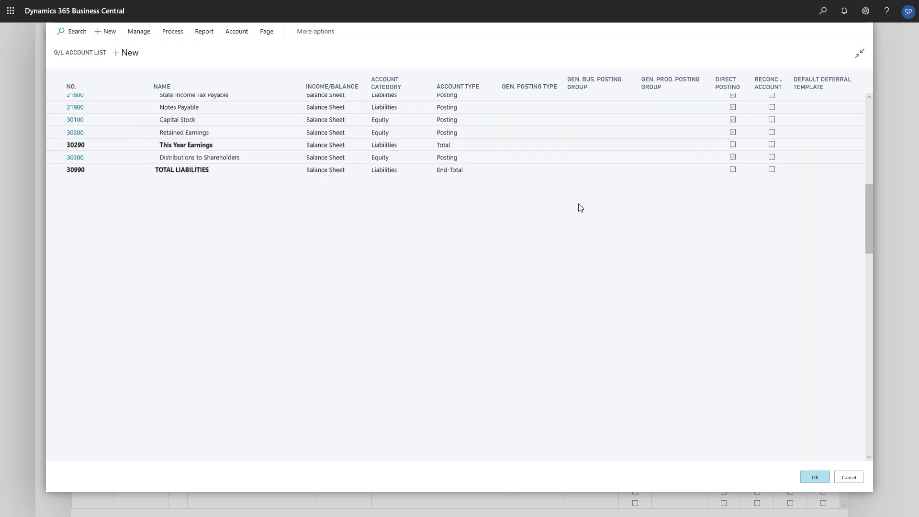
scroll("down", 3)
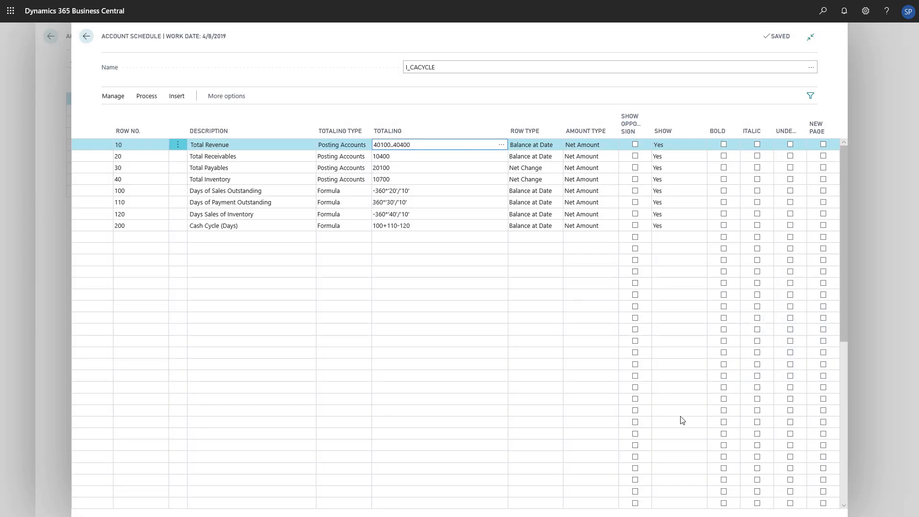
mouse_move(473, 105)
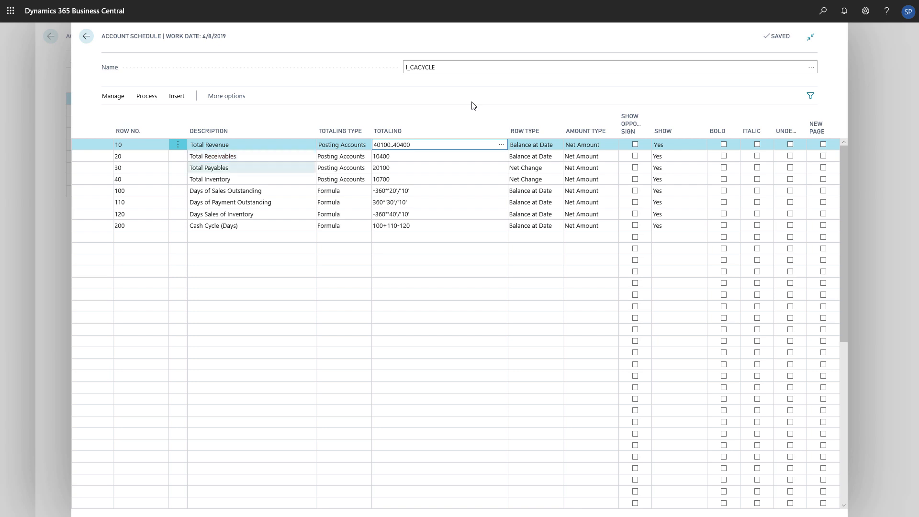
Review the I_CACYCLE schedule lines and its processing actions before returning home
left_click(210, 179)
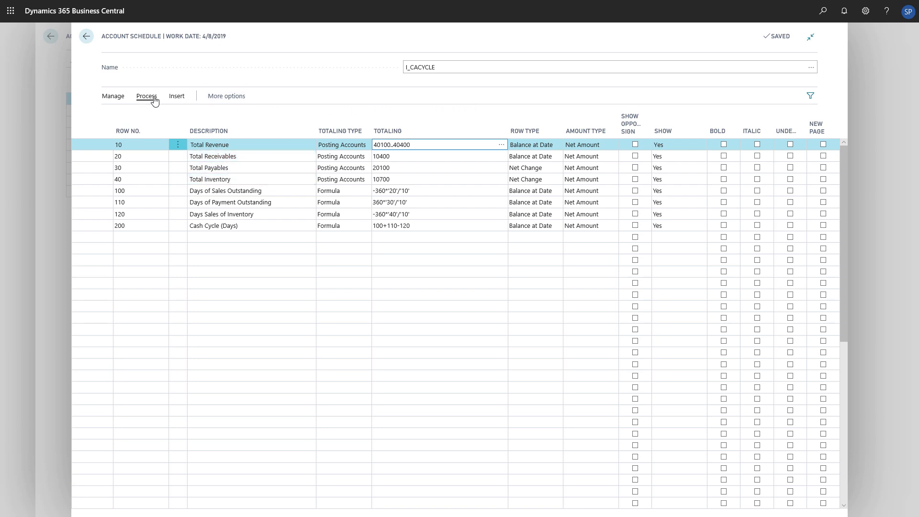
left_click(146, 96)
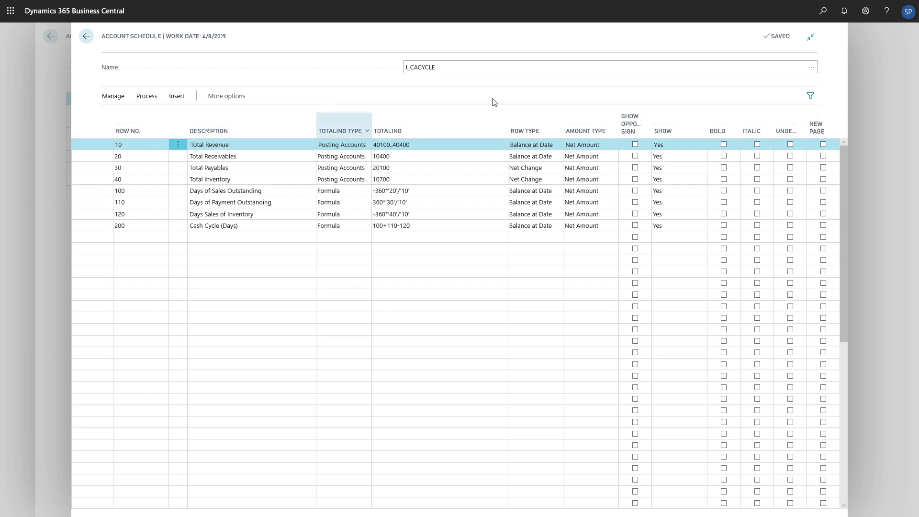
mouse_move(510, 99)
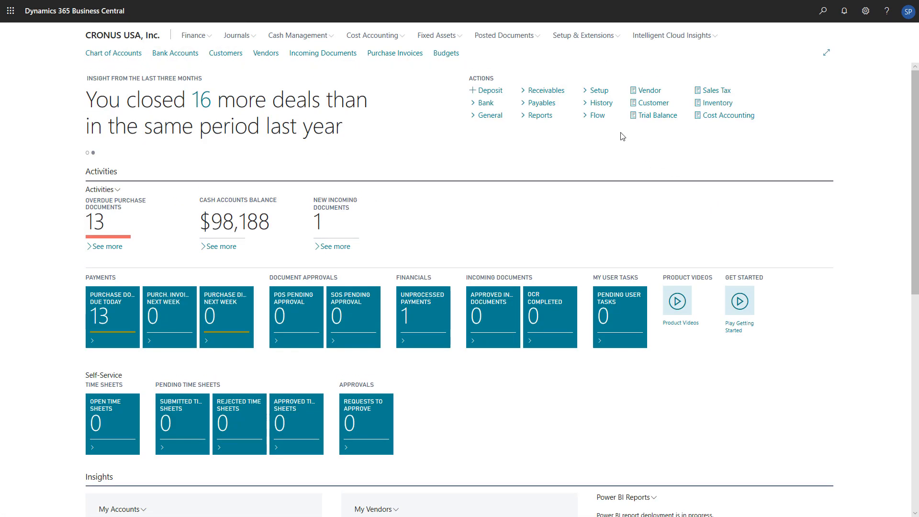
Launch Set up cash flow forecast from Assisted Setup and confirm running it again
left_click(584, 35)
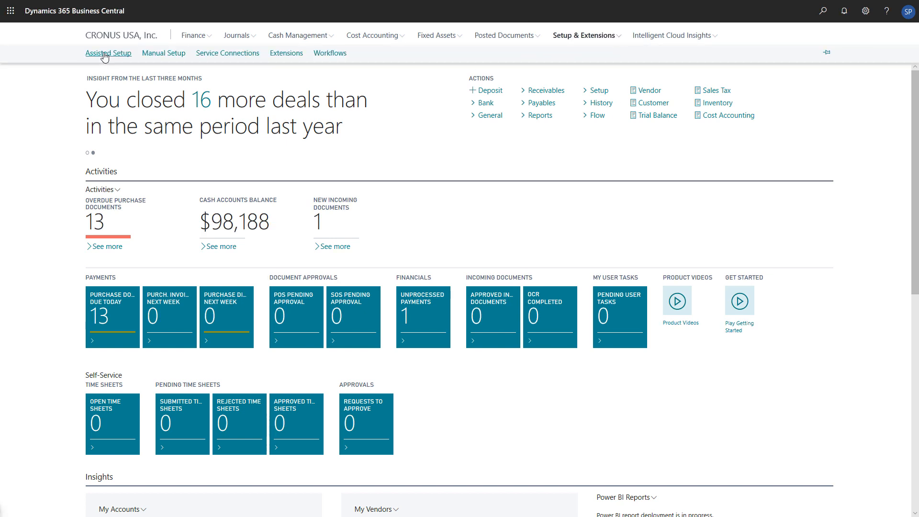
left_click(108, 53)
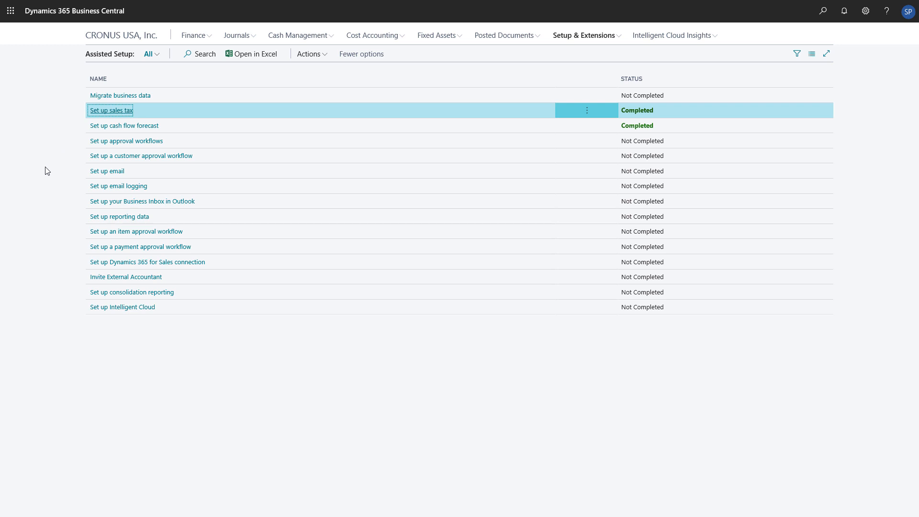
left_click(124, 125)
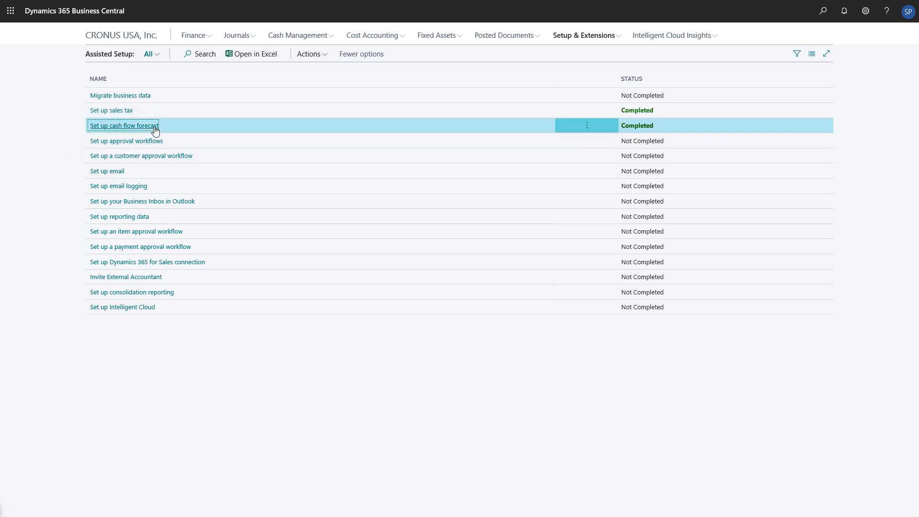
left_click(124, 125)
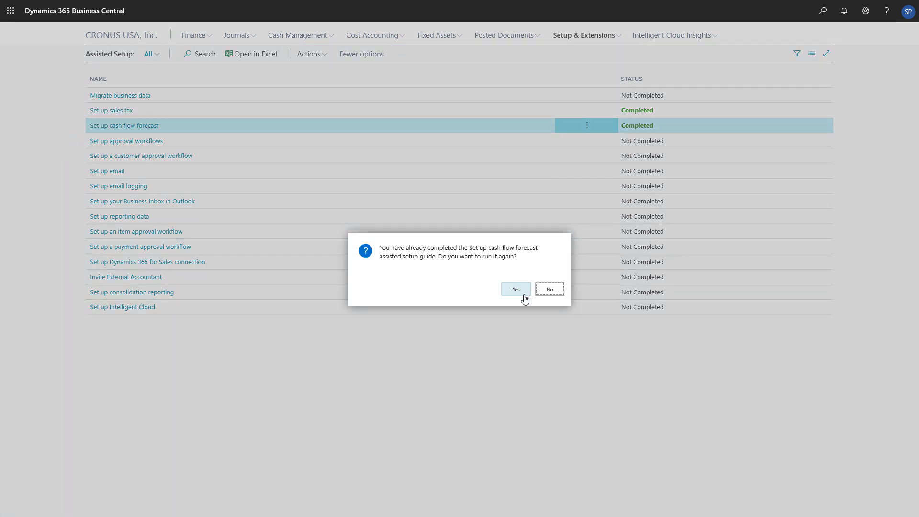
left_click(514, 289)
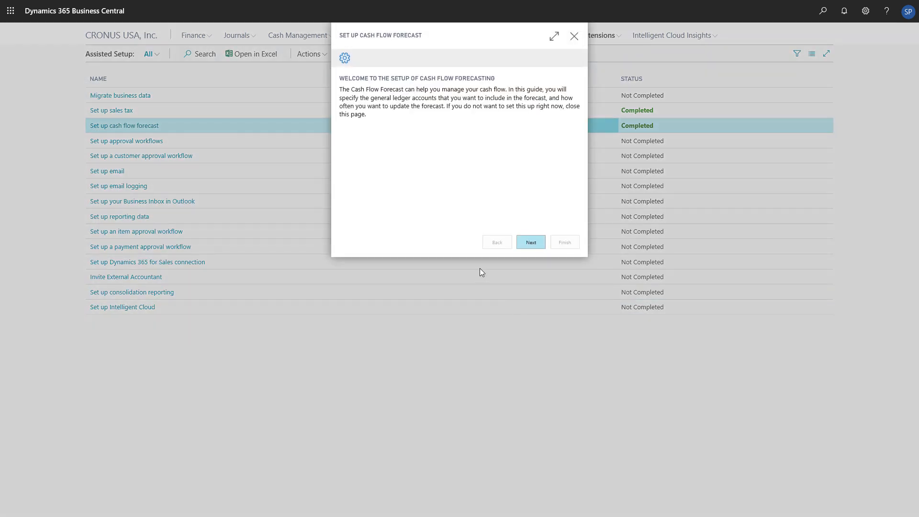
mouse_move(484, 268)
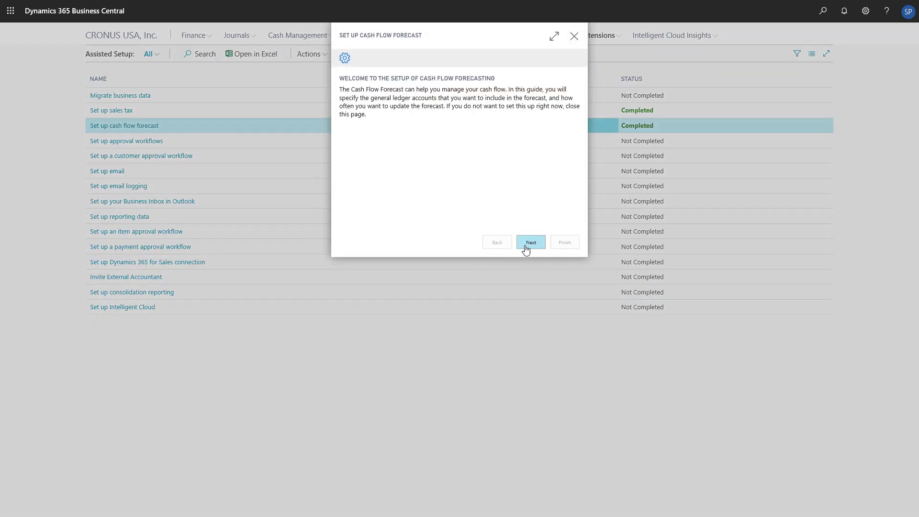
Confirm replacing the existing setup, keep accounts 10100..10300 and choose the forecast update frequency
left_click(530, 242)
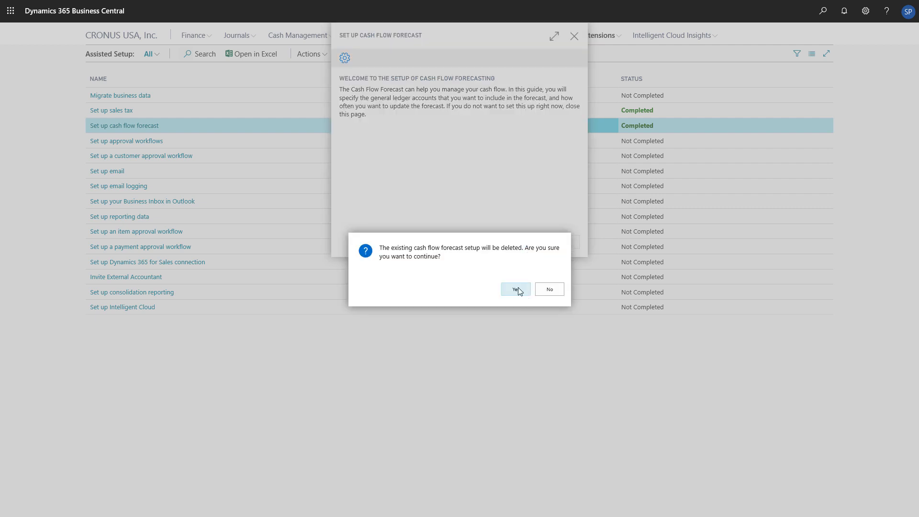
left_click(515, 289)
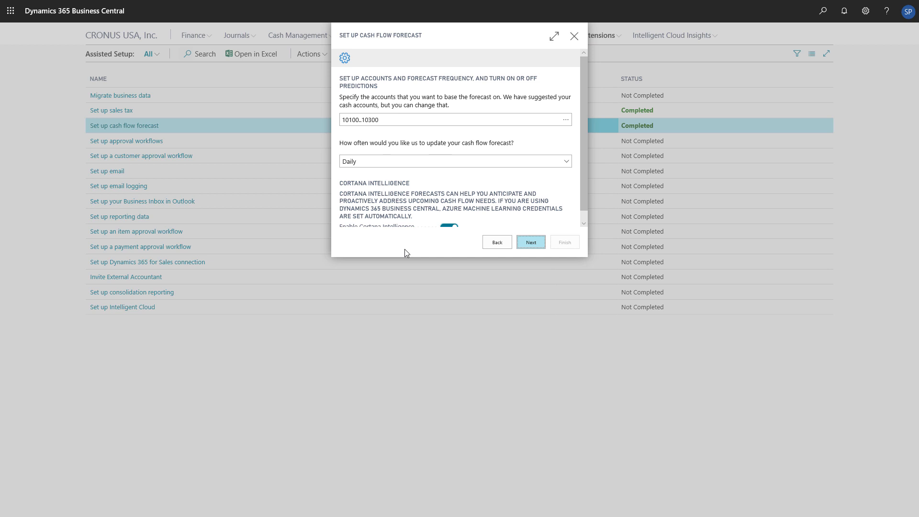
left_click(451, 120)
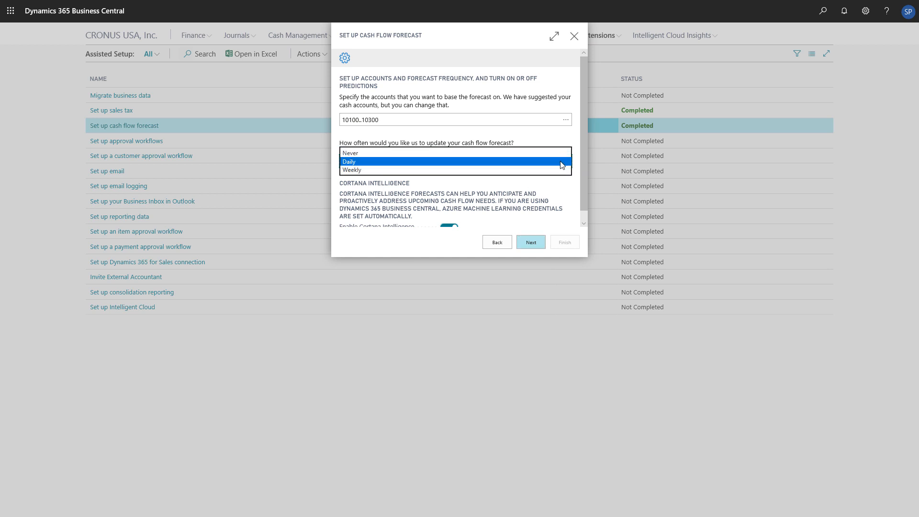
left_click(348, 161)
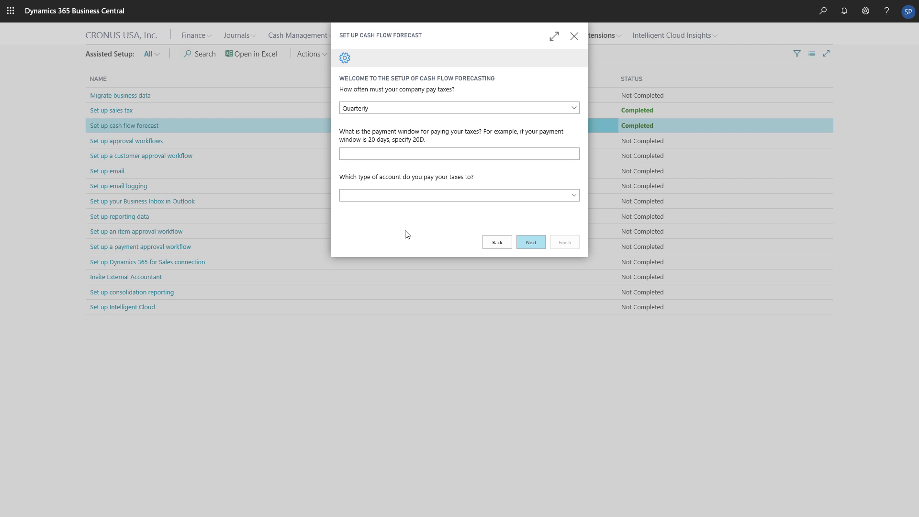
mouse_move(468, 238)
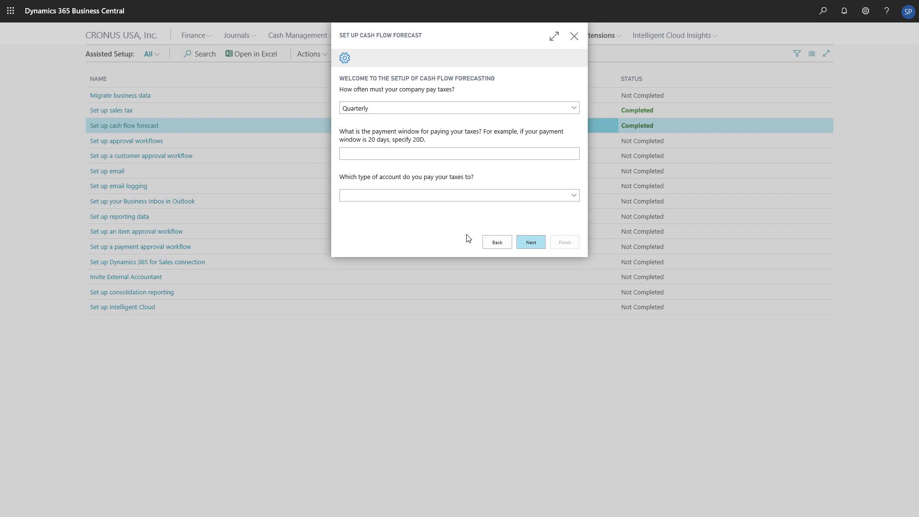
Advance to the final page and finish the guide so the forecast shows Completed
left_click(529, 241)
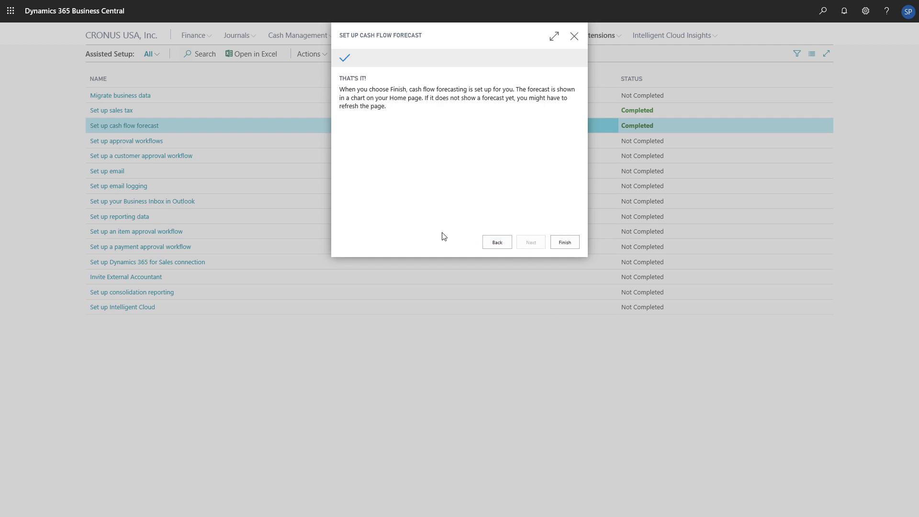
mouse_move(564, 242)
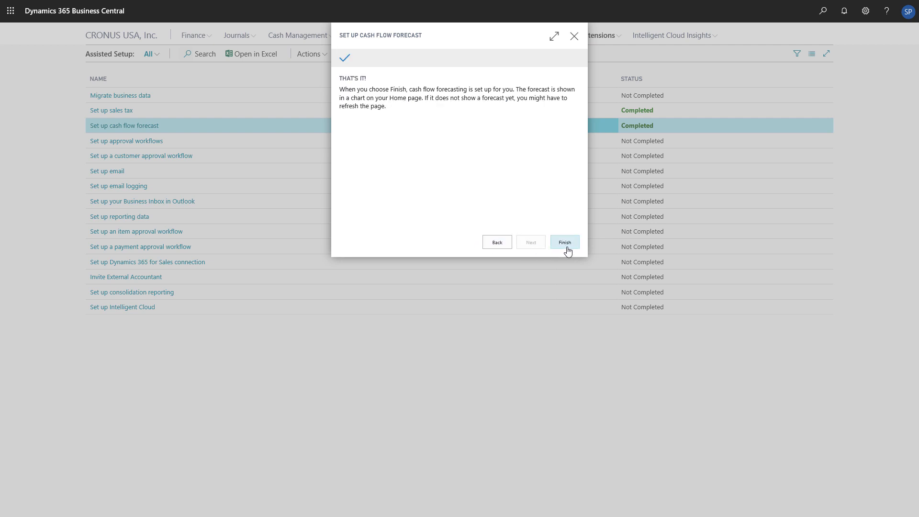
left_click(564, 242)
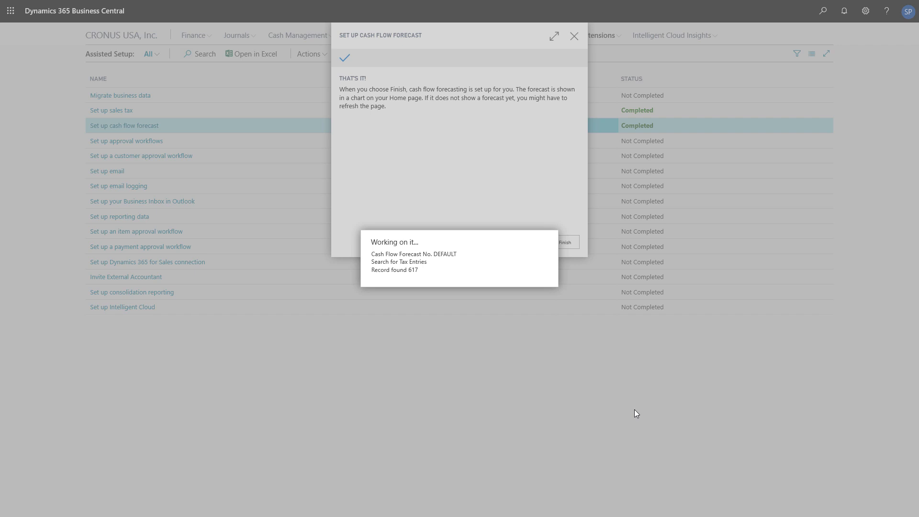
left_click(565, 242)
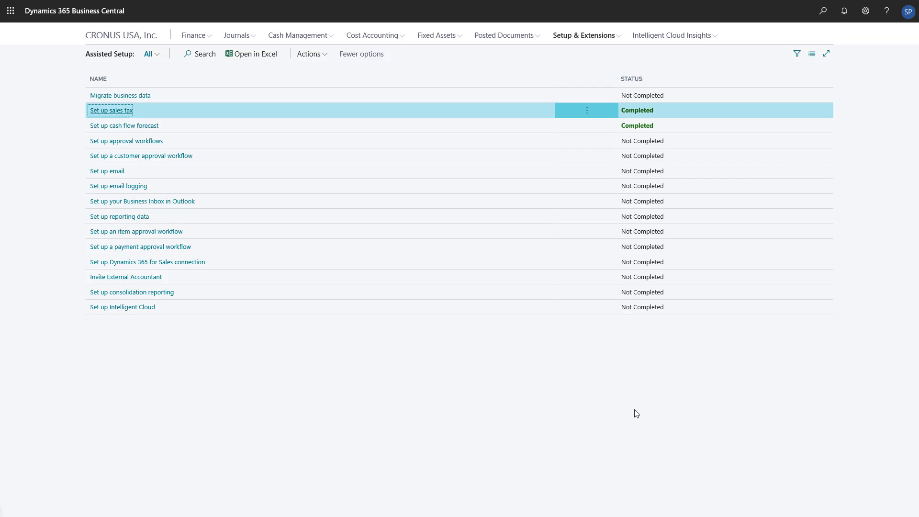